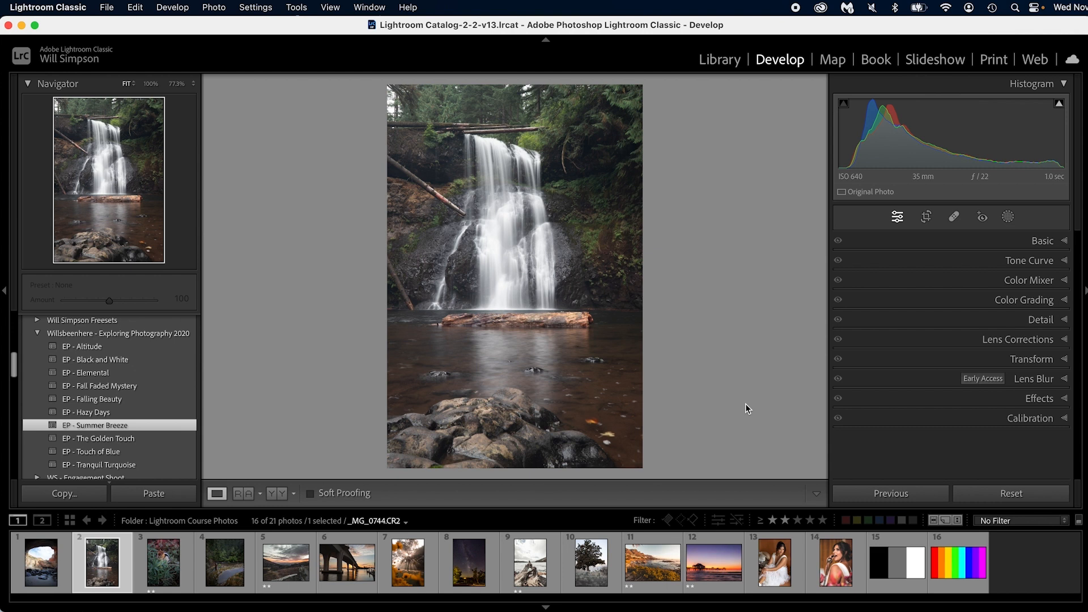
pyautogui.moveTo(585, 269)
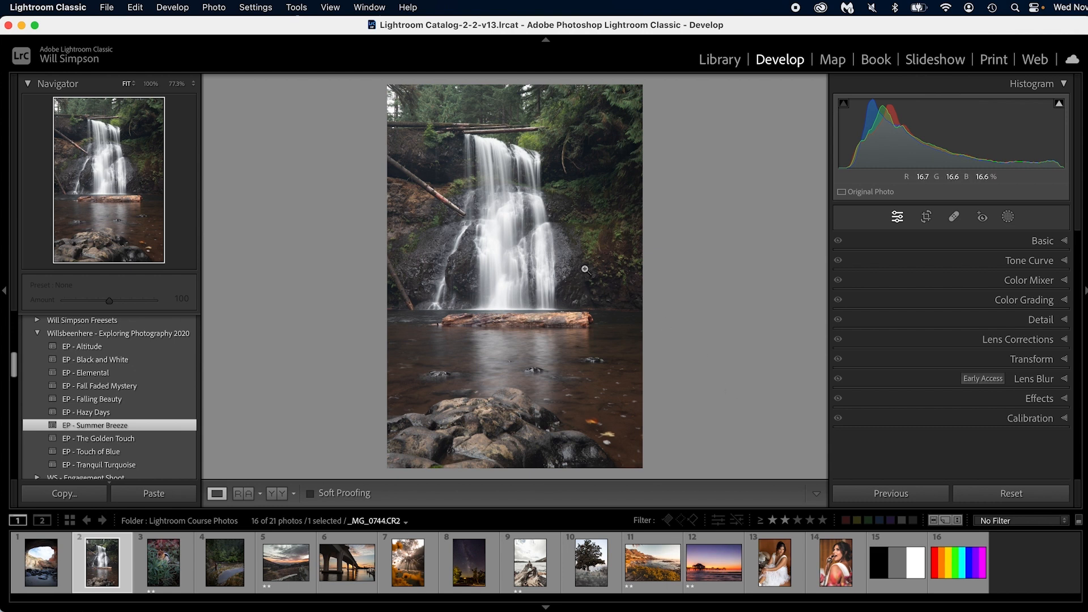
pyautogui.moveTo(411, 179)
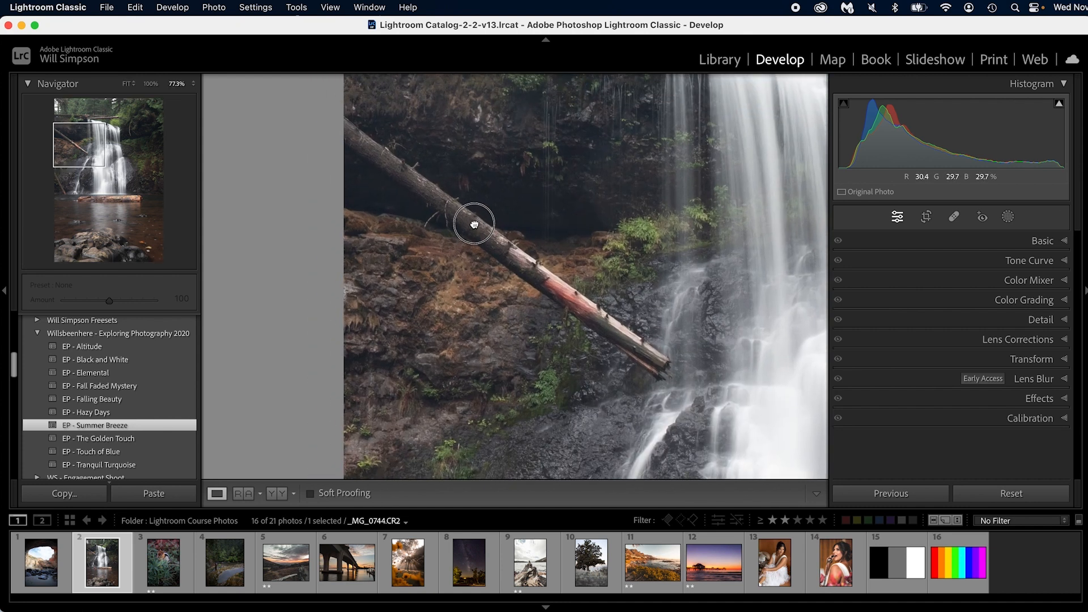
# Step: Zoom to 100% over the diagonal fallen log left of the waterfall
pyautogui.click(953, 217)
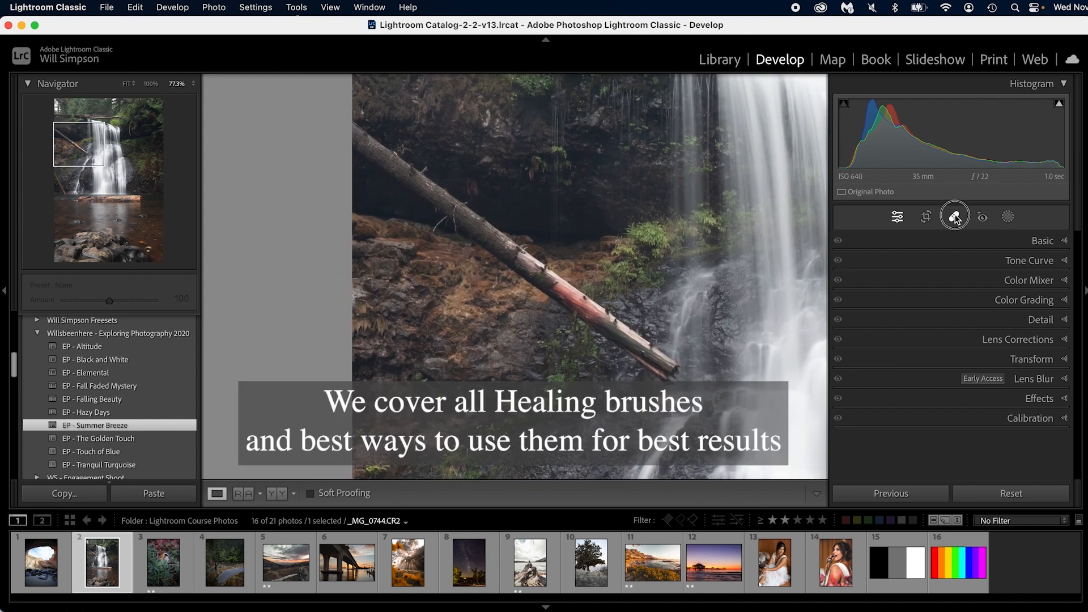
# Step: Brush a healing patch (Size 77, Feather 60, Opacity 100) over the diagonal log
pyautogui.click(954, 217)
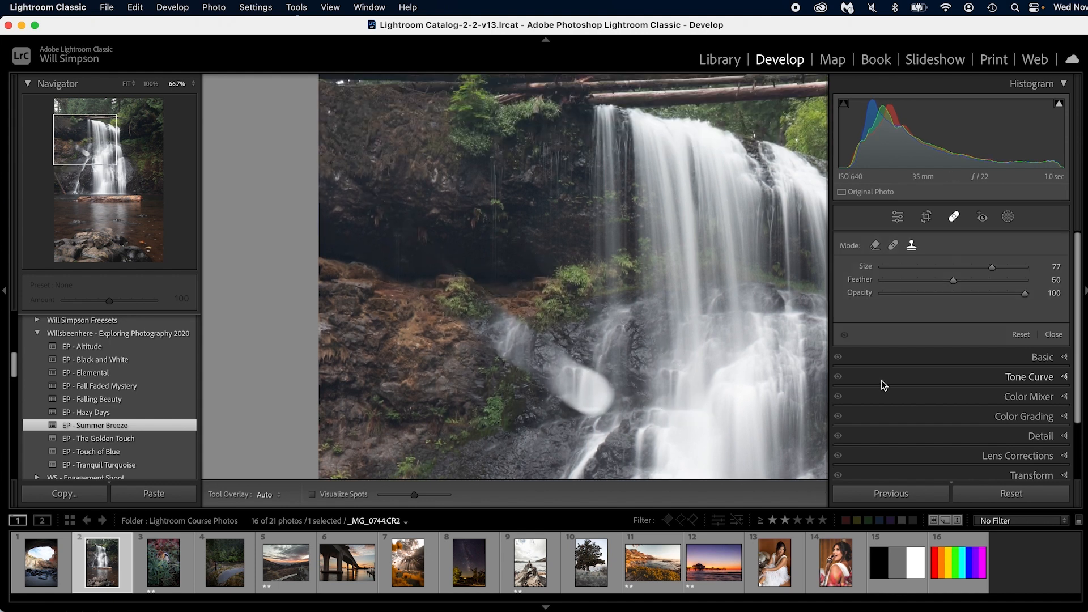
# Step: Remove the log and its leftover upper end with Content-Aware Remove, refining with Clone mode
pyautogui.click(877, 245)
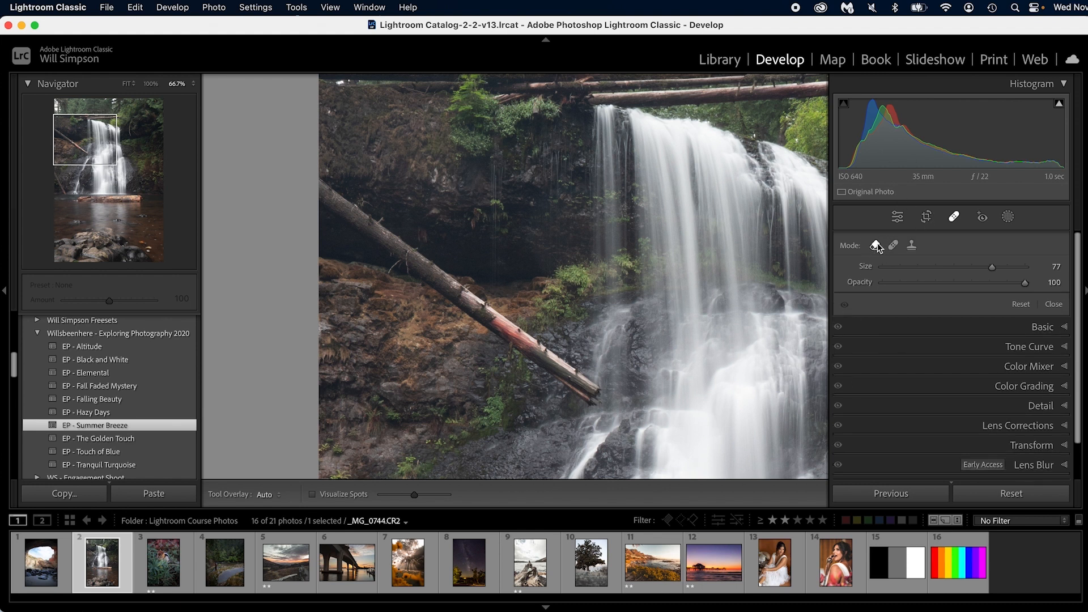
pyautogui.moveTo(394, 247)
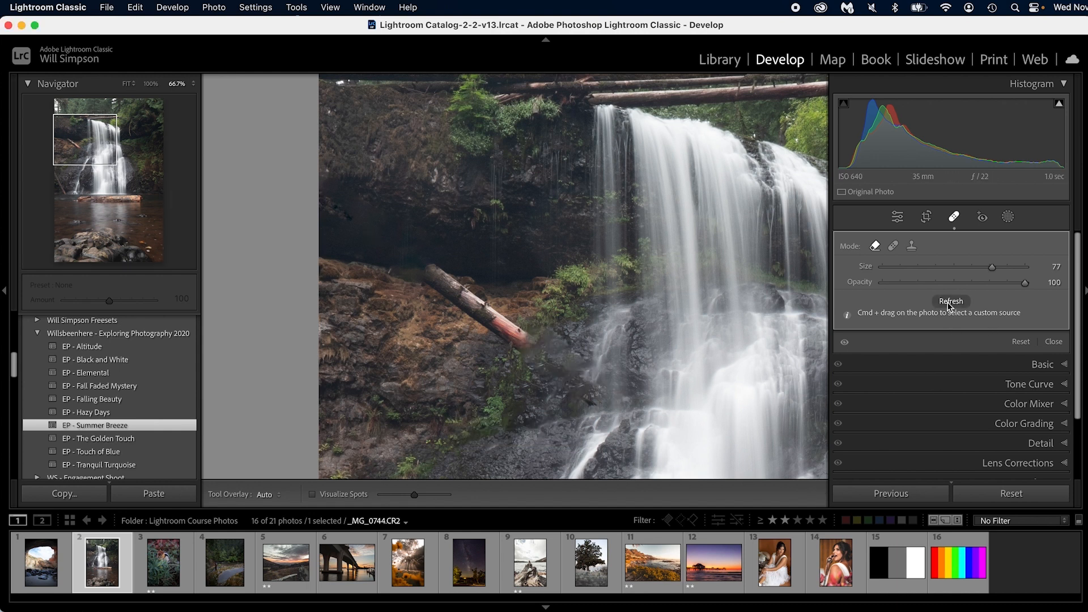
pyautogui.moveTo(520, 348)
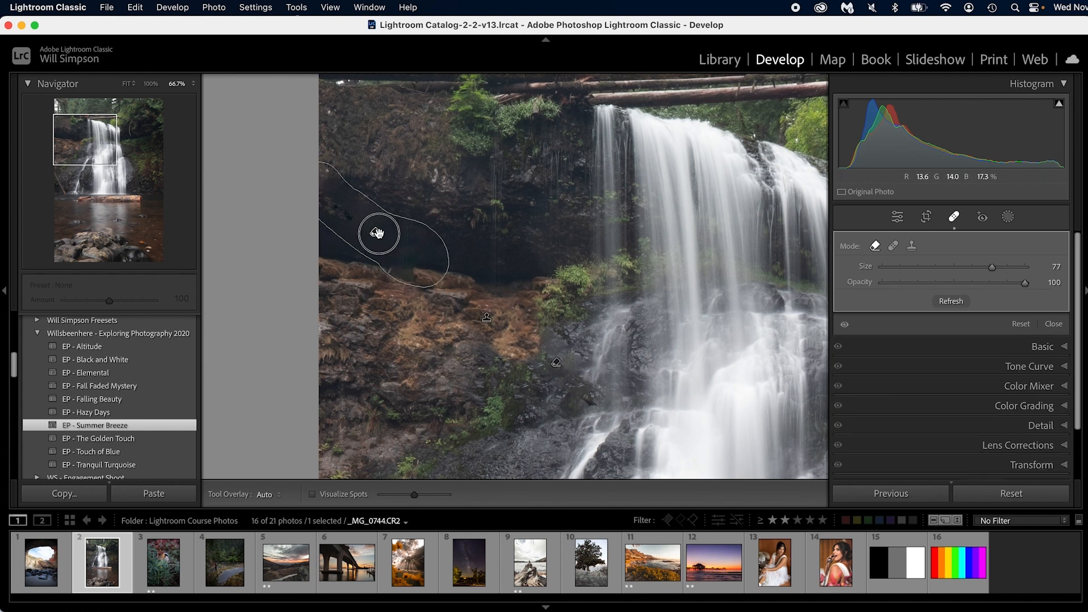
pyautogui.click(912, 245)
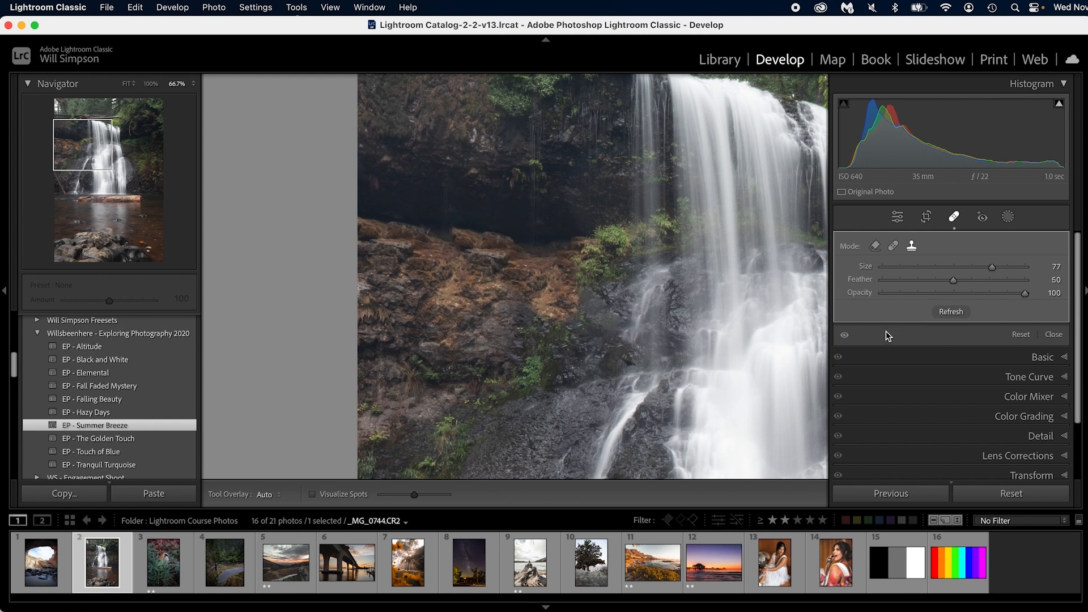
pyautogui.click(125, 84)
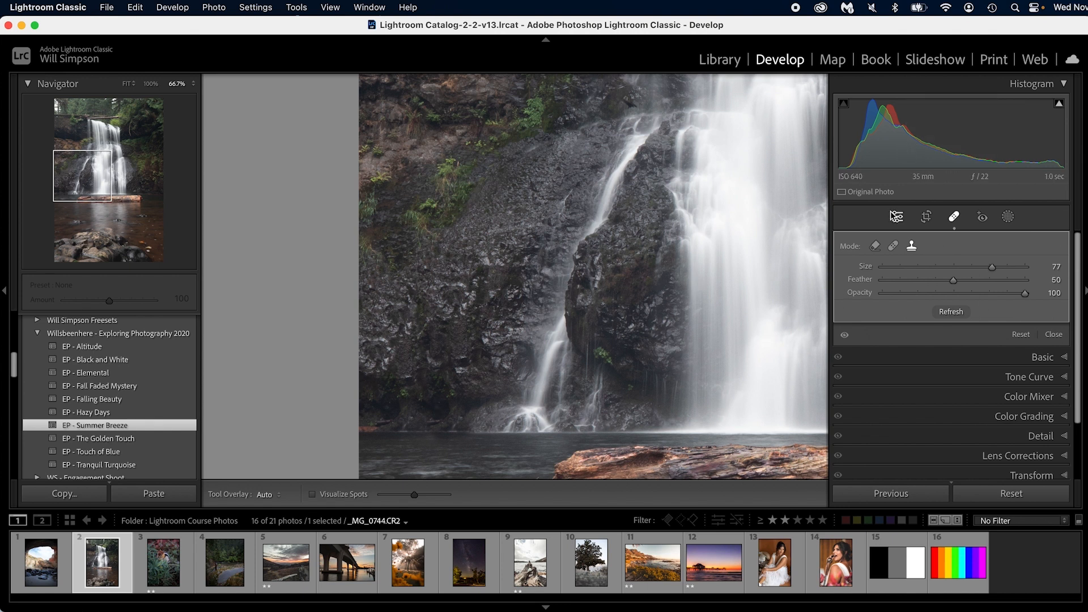
# Step: Finish healing, check the top-right trees zoomed in, and return to the full photo view
pyautogui.click(897, 217)
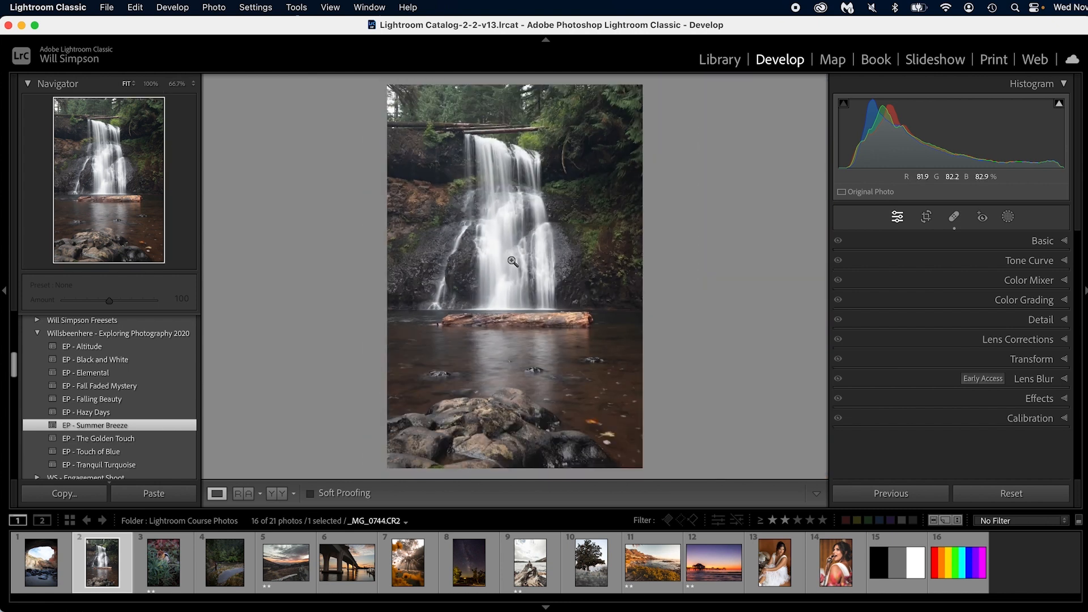
pyautogui.moveTo(408, 222)
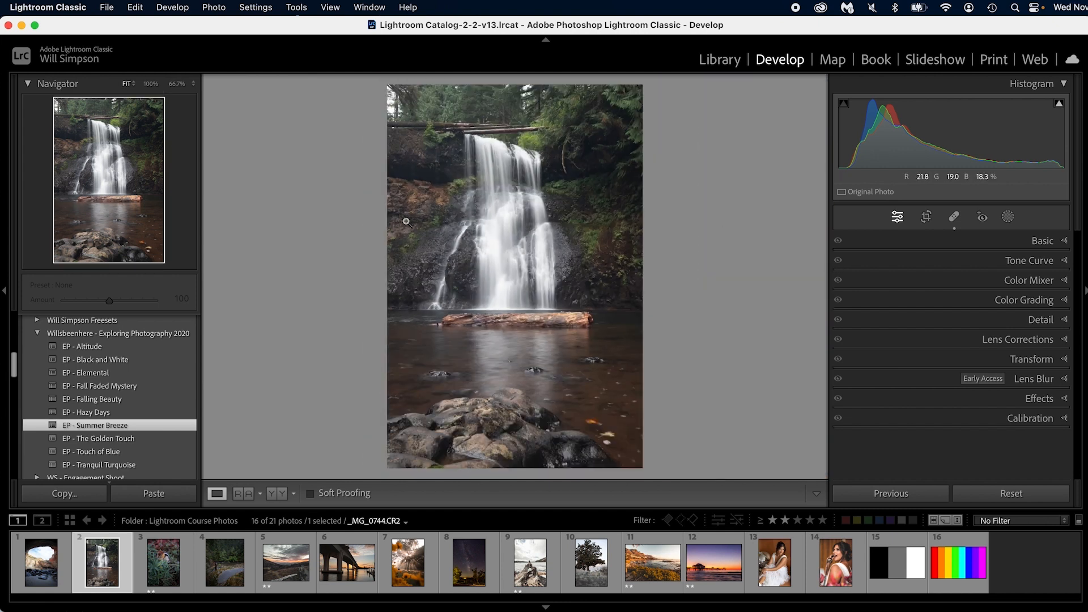
pyautogui.moveTo(658, 192)
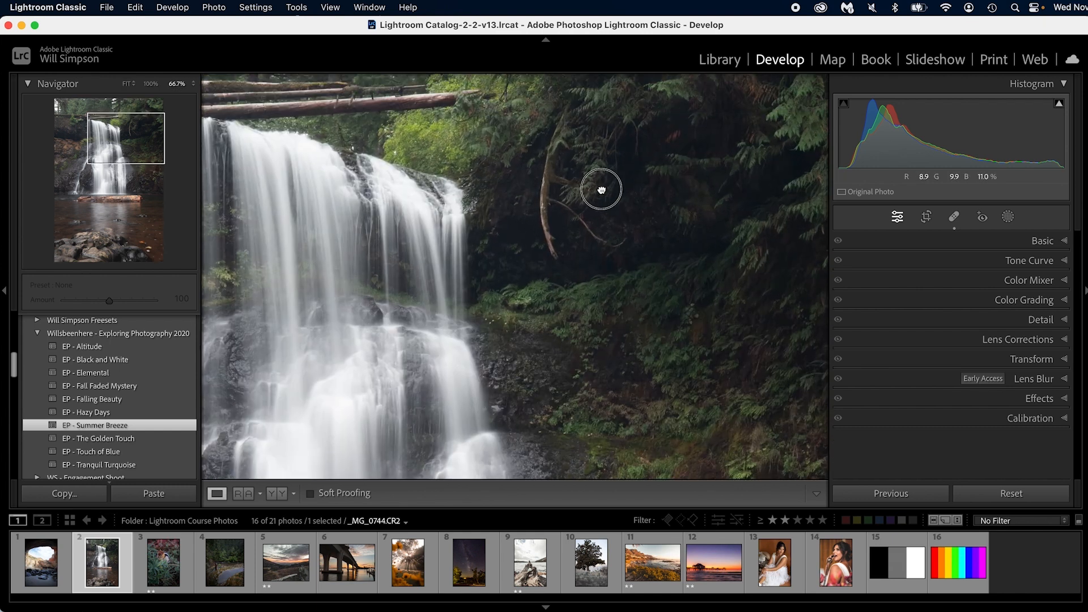
pyautogui.click(954, 217)
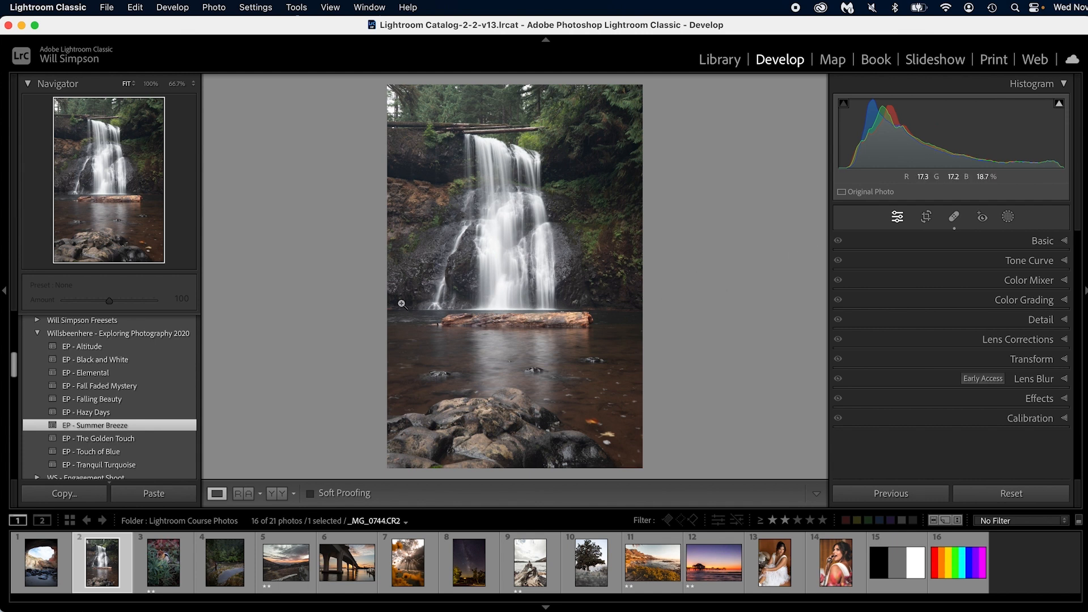
pyautogui.moveTo(585, 310)
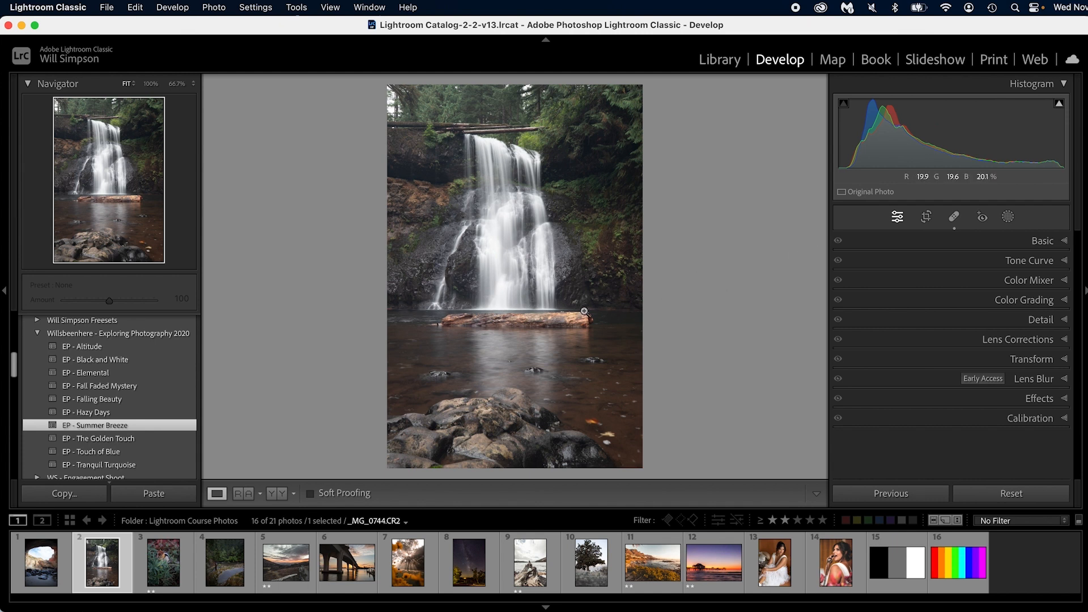
# Step: Auto-straighten the photo in Crop & Straighten to Angle −0.12 and commit it
pyautogui.click(925, 217)
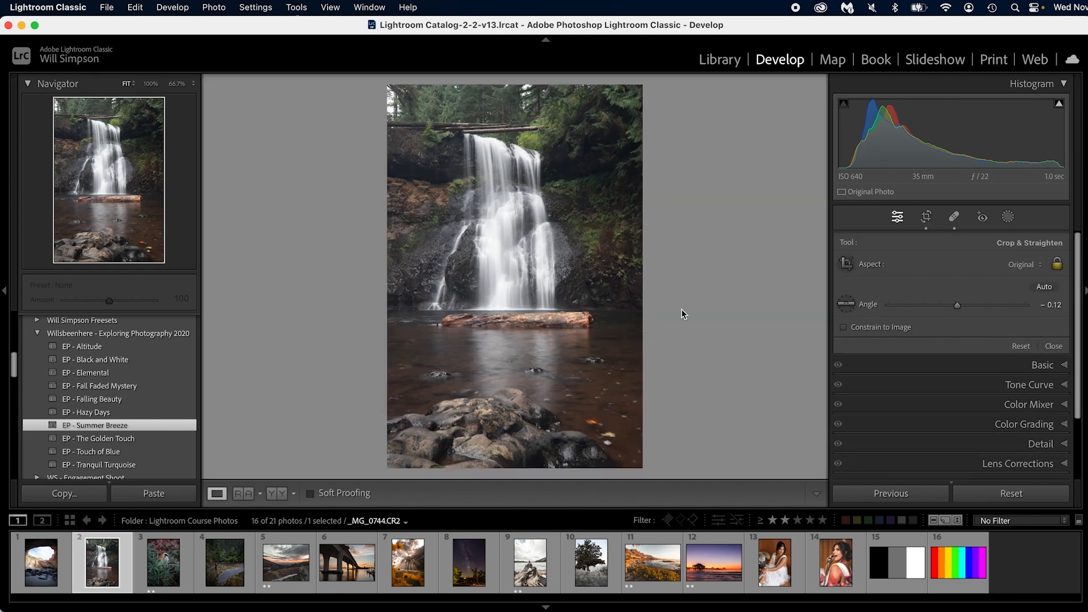
pyautogui.click(925, 217)
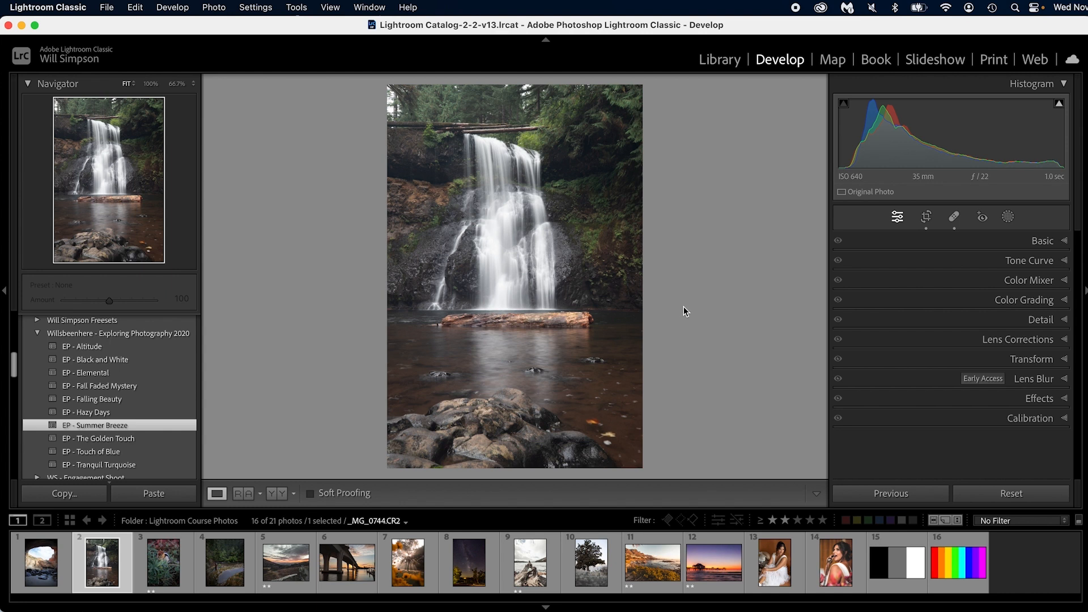
# Step: Sample white balance from the white waterfall water with the WB eyedropper, giving Temp 7,050 and Tint +14
pyautogui.click(1042, 241)
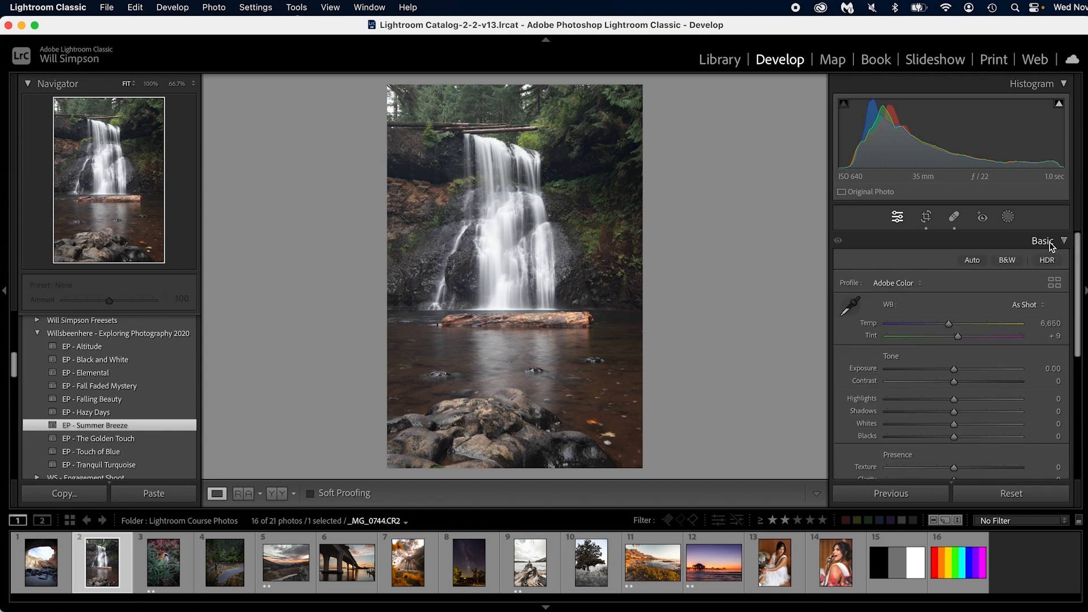
pyautogui.click(1042, 241)
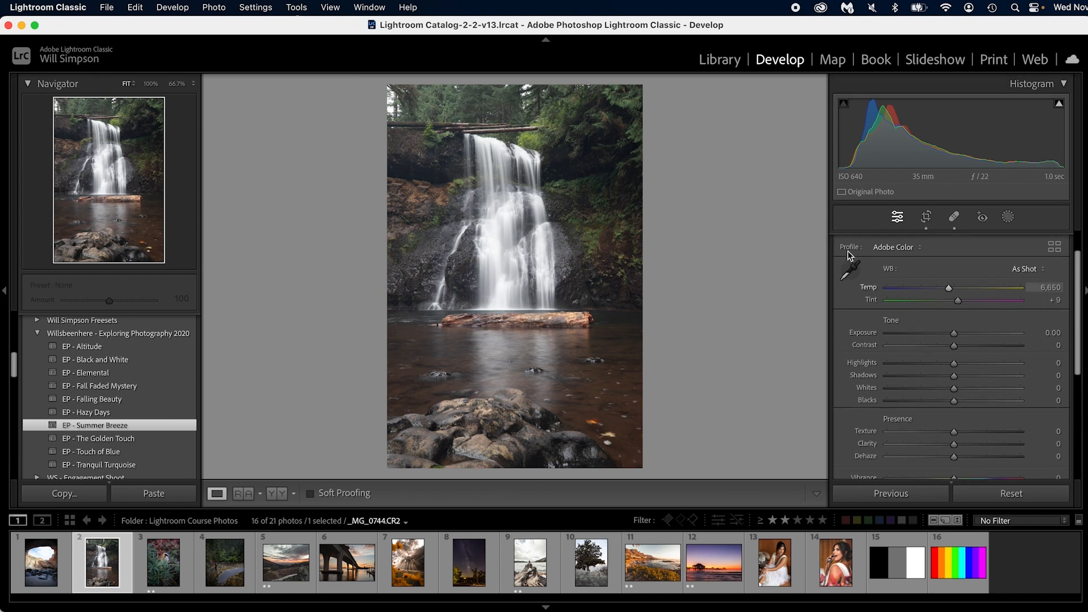
pyautogui.click(850, 266)
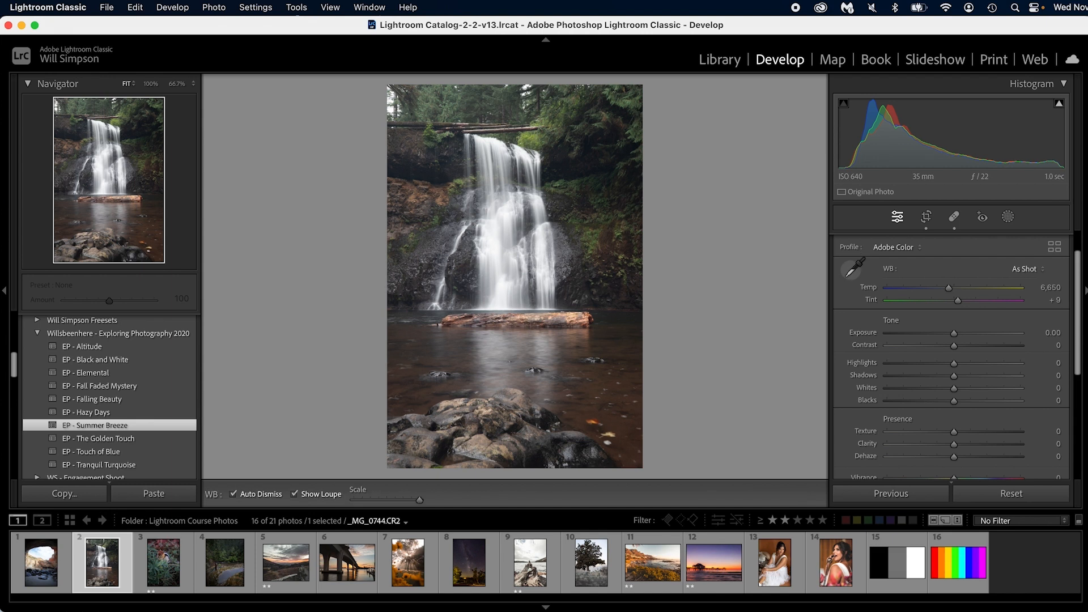
pyautogui.click(851, 269)
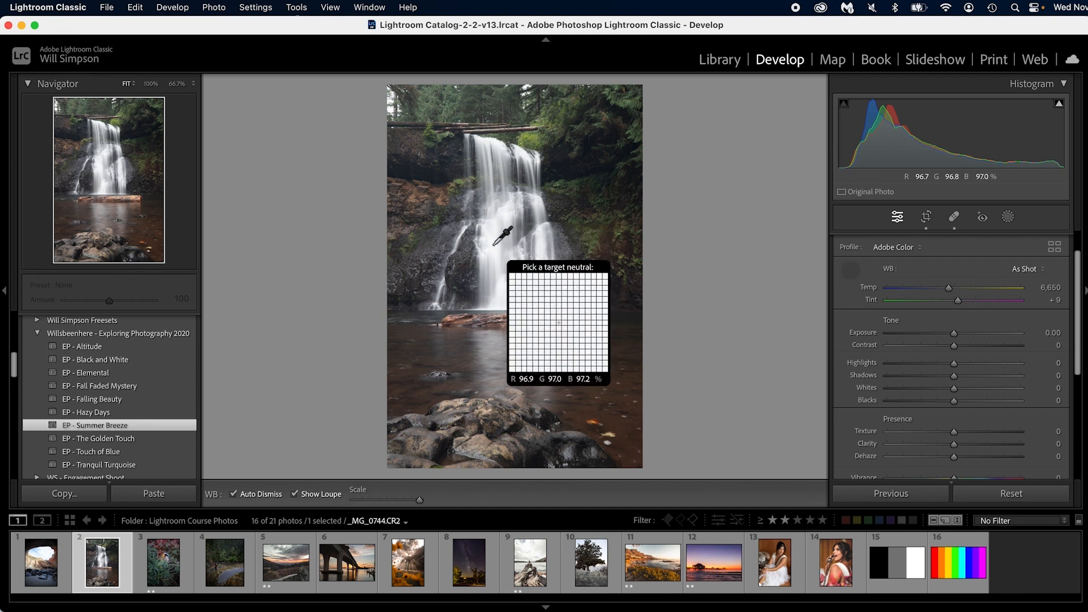
pyautogui.click(503, 236)
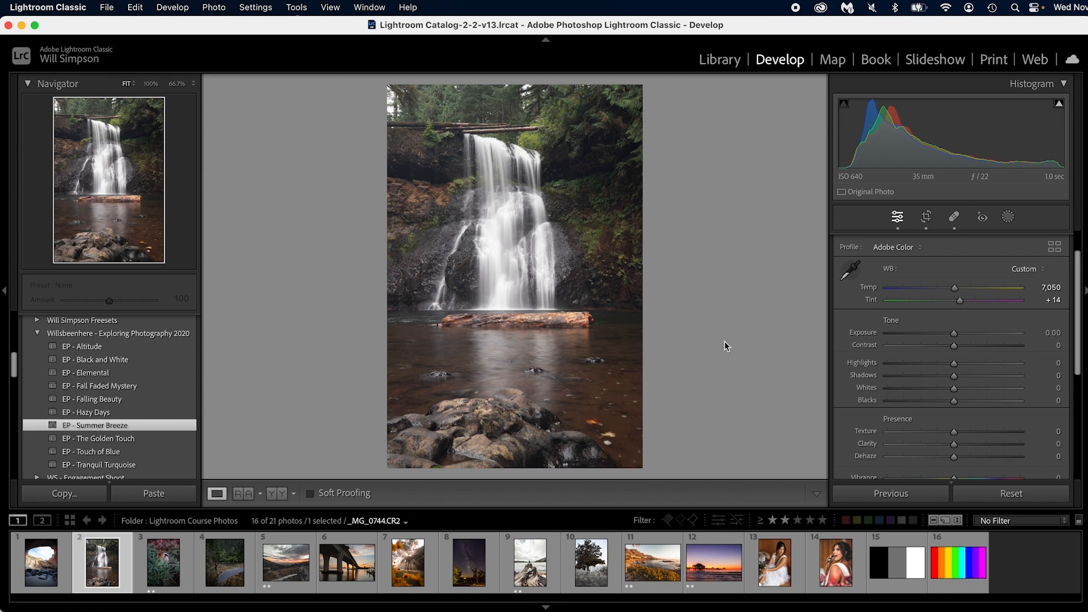
pyautogui.moveTo(717, 327)
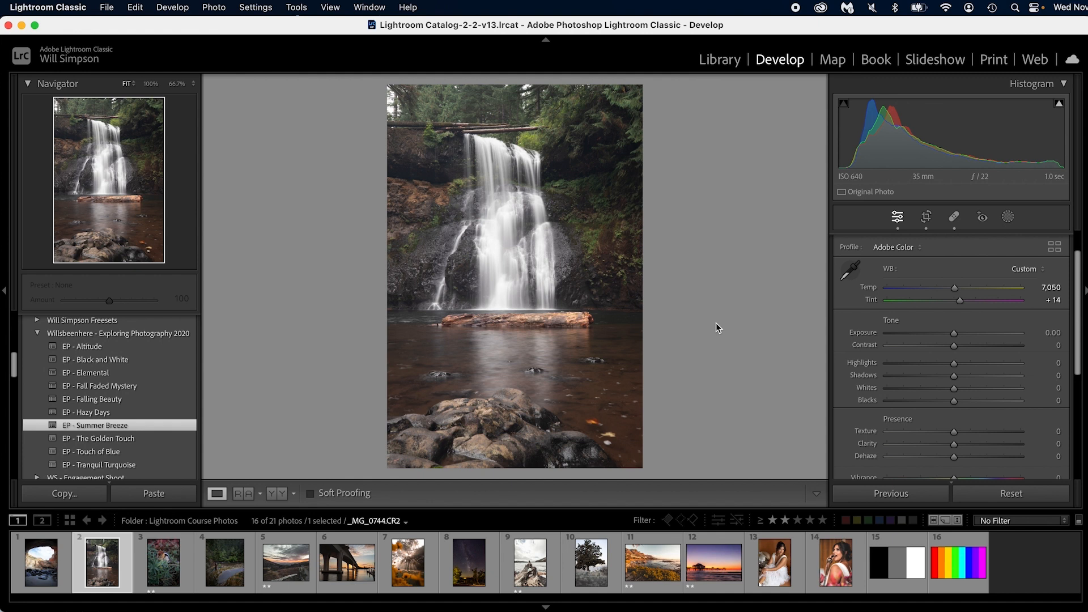
pyautogui.moveTo(942, 387)
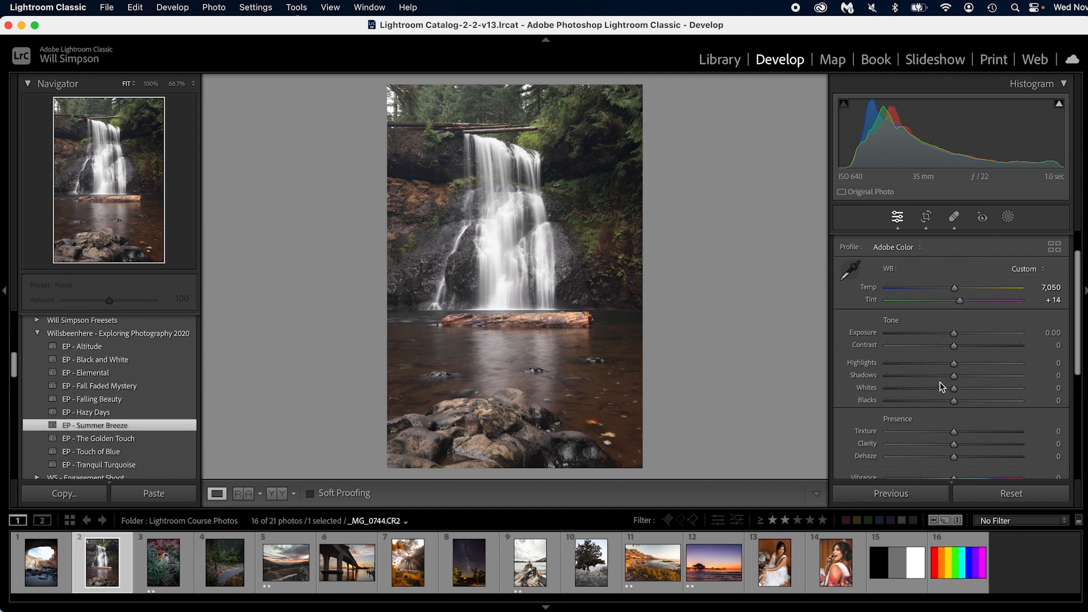
# Step: Set Highlights to −75 and Shadows to +80 in the Basic panel
pyautogui.scroll(-3)
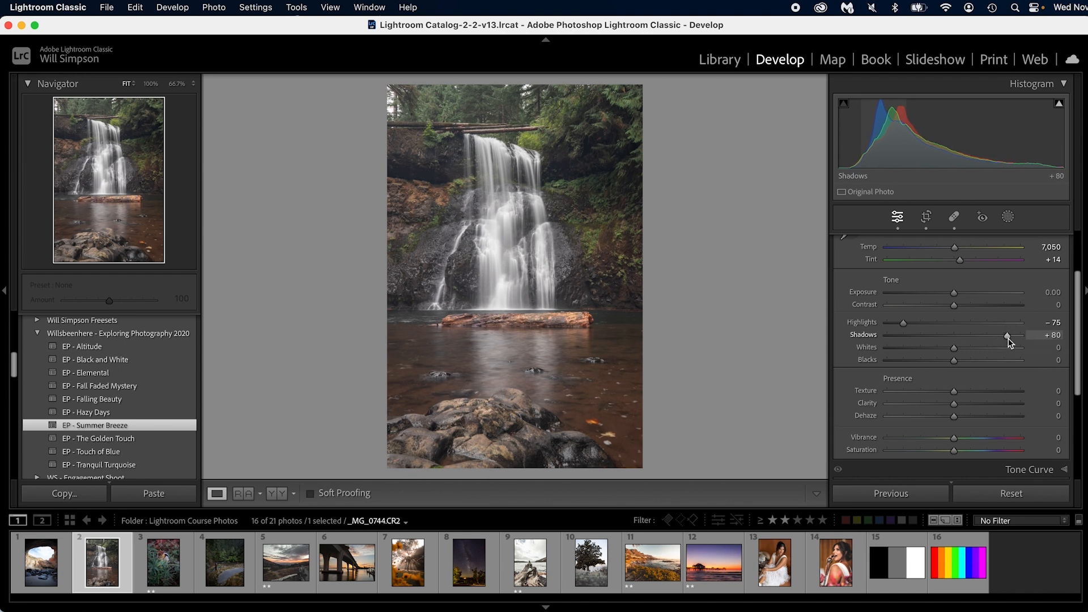
pyautogui.moveTo(954, 347)
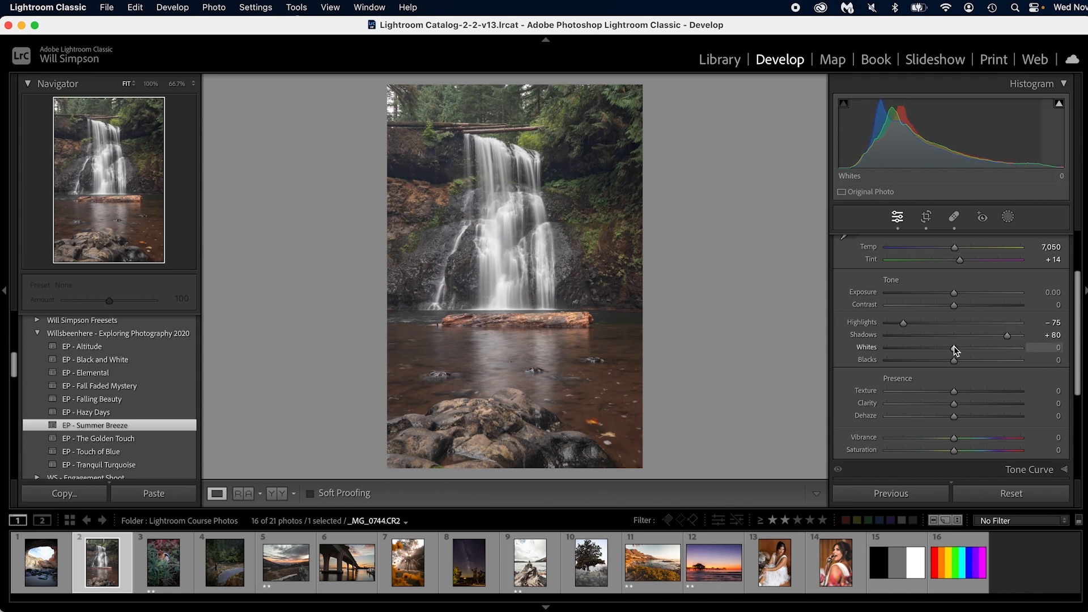